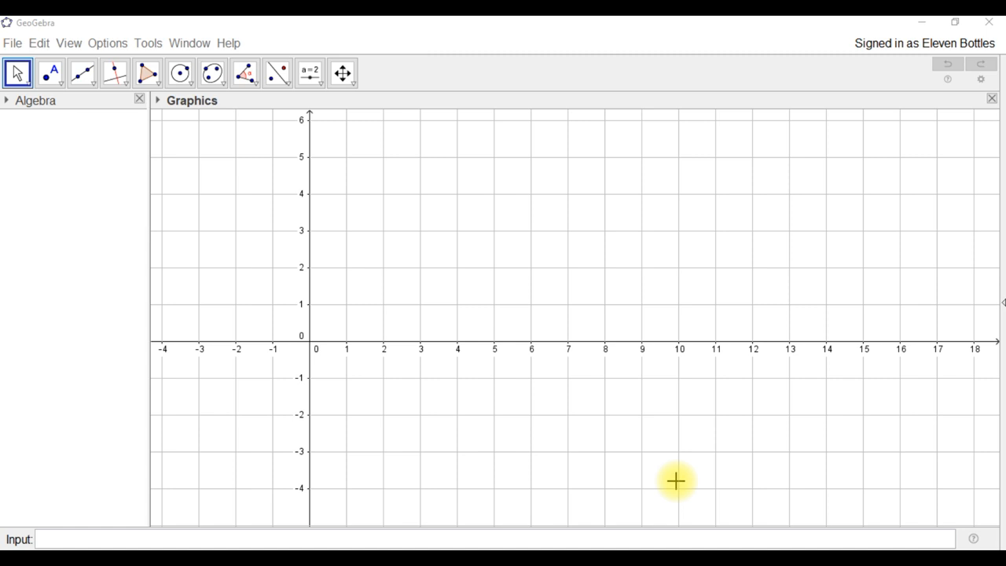
mouse_move(571, 314)
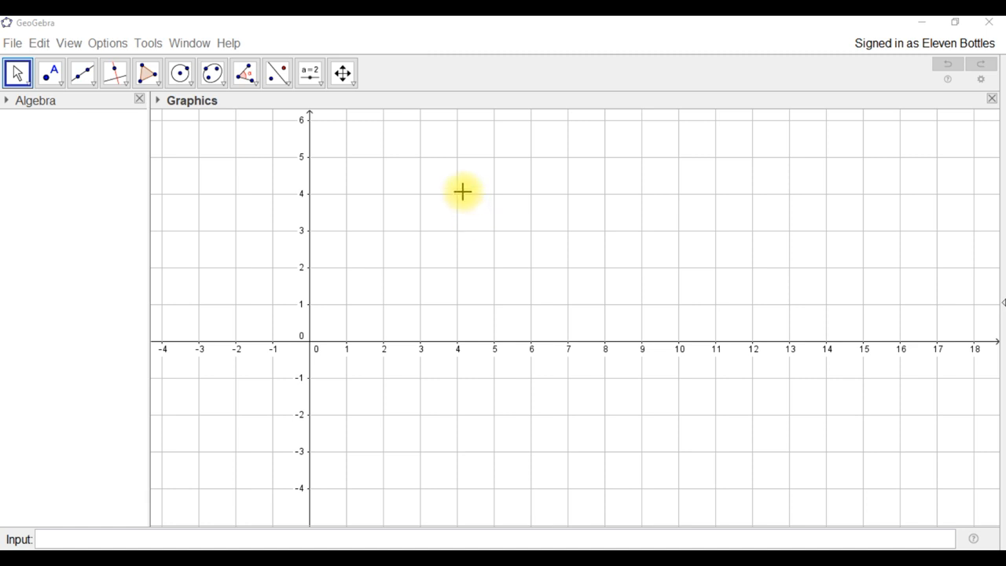
mouse_move(344, 257)
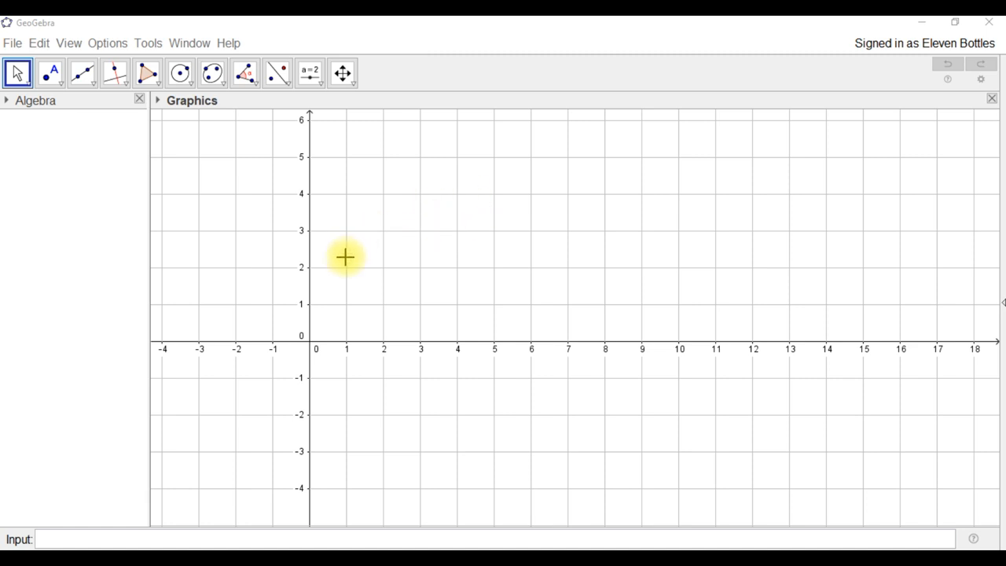
mouse_move(553, 213)
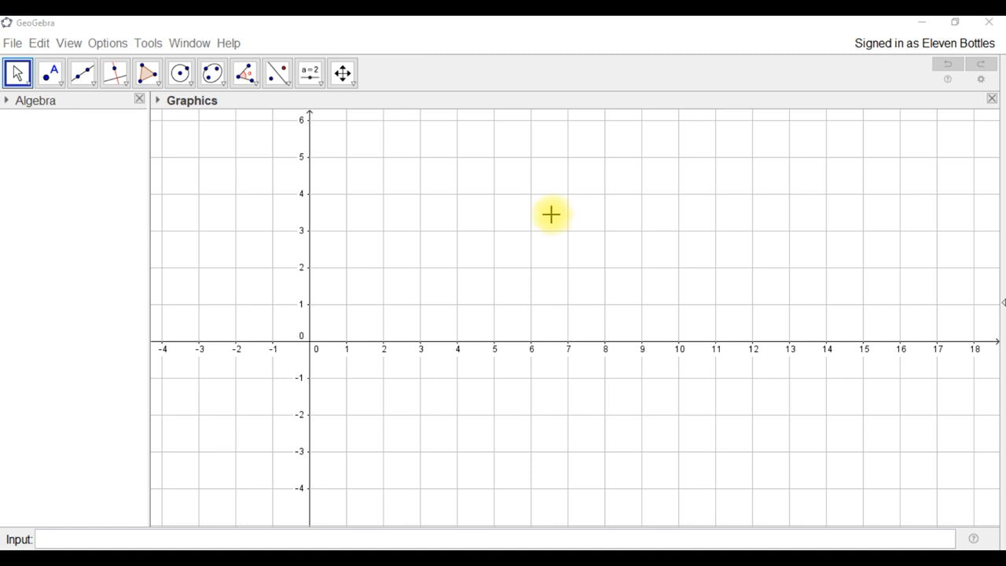
Hide the axes and the grid from the Graphics view, leaving a blank canvas
right_click(550, 214)
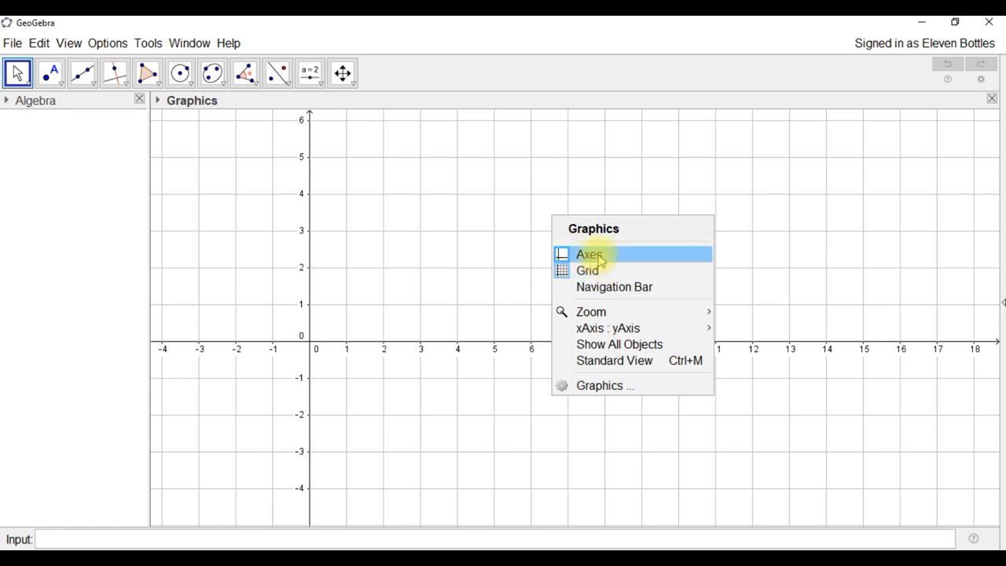
click(588, 255)
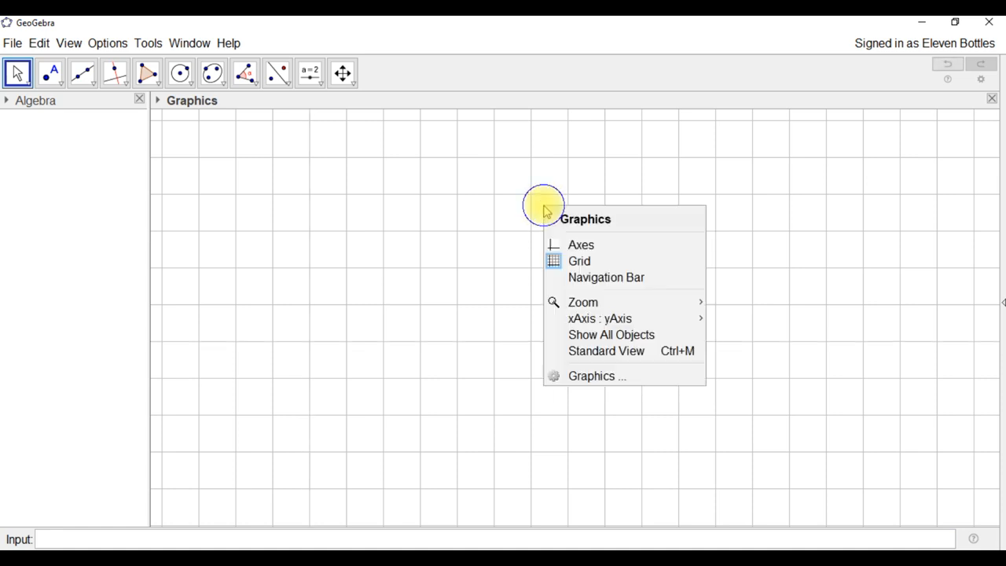
click(578, 261)
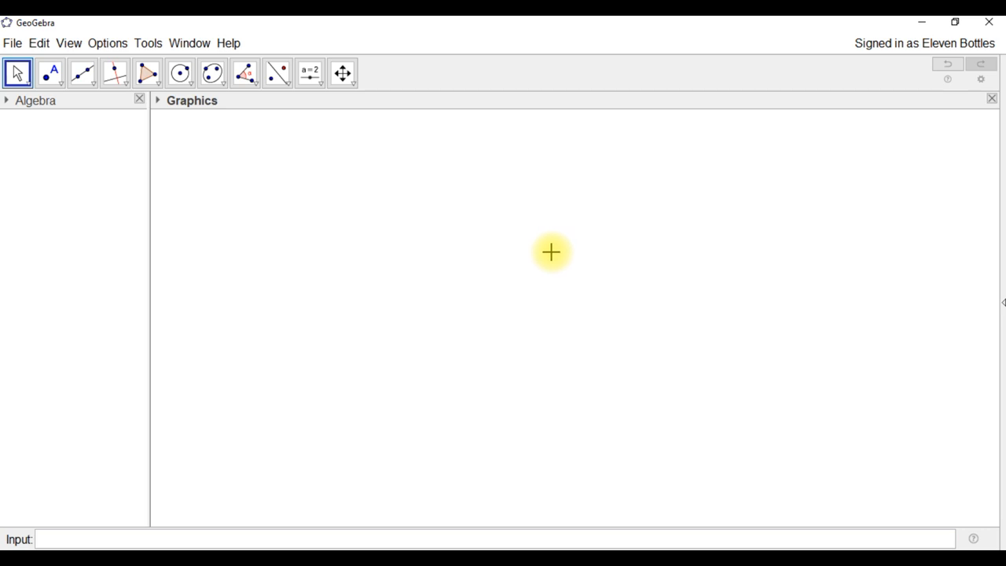
mouse_move(487, 288)
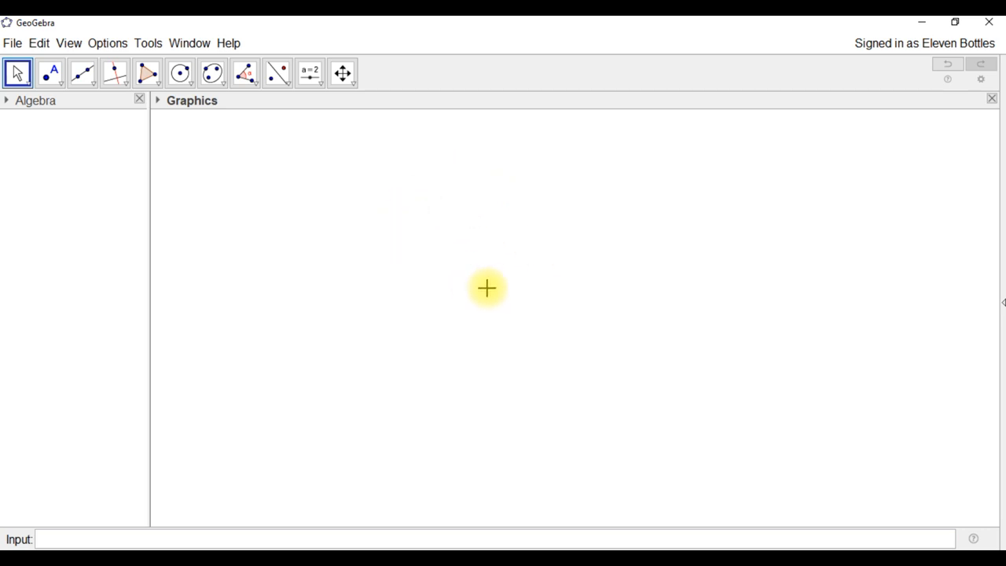
mouse_move(484, 489)
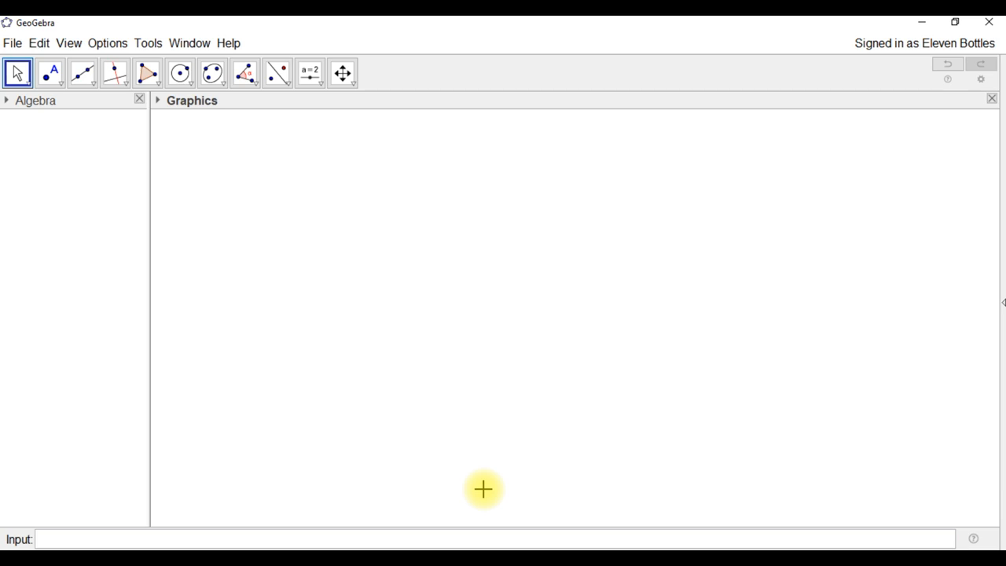
mouse_move(380, 433)
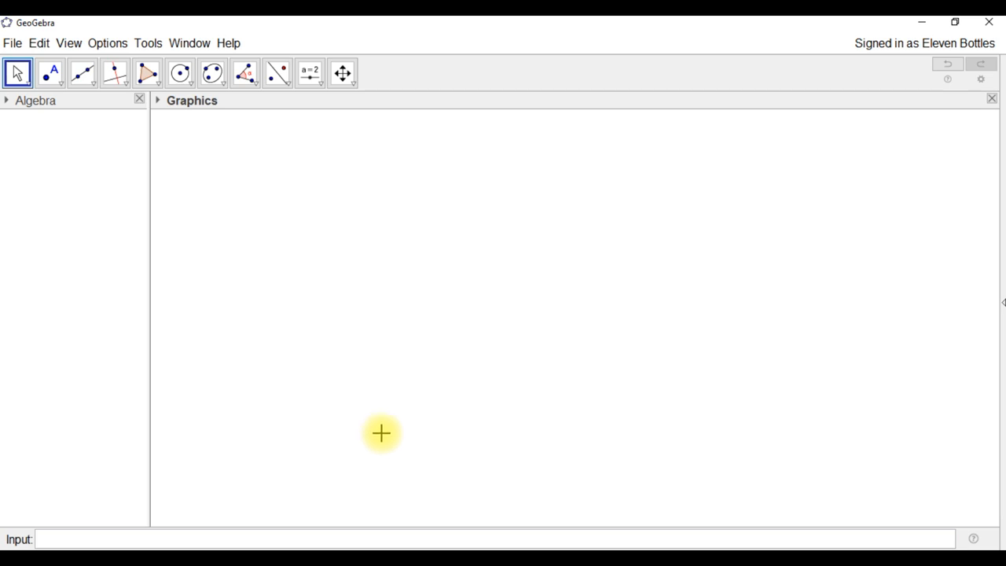
mouse_move(167, 157)
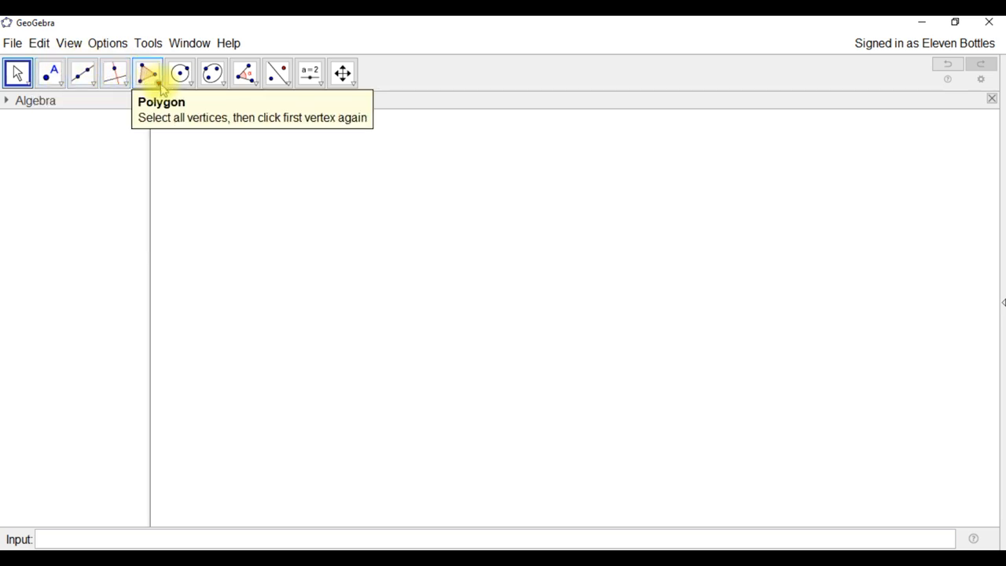
Activate the Polygon tool from the polygon tool group
click(154, 72)
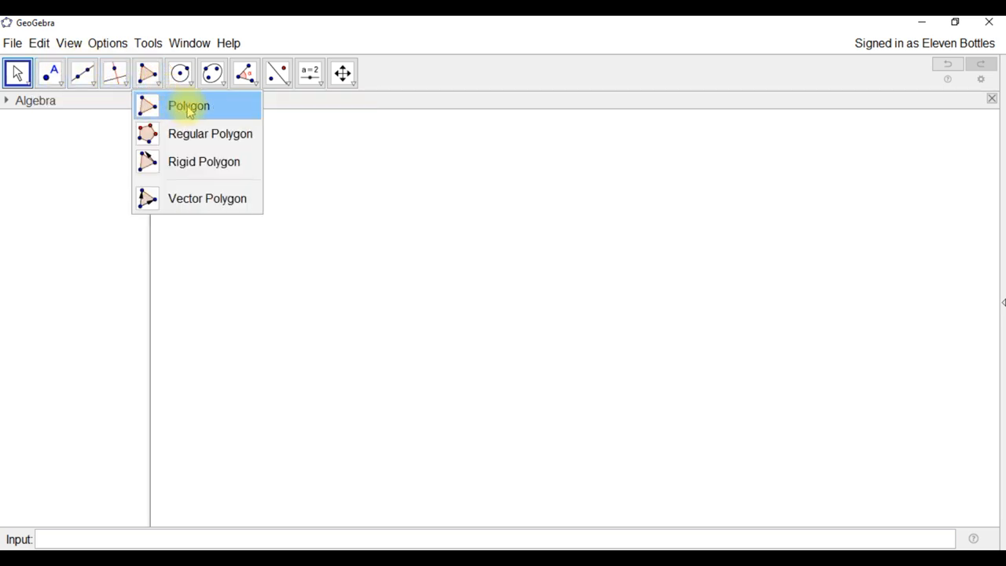
mouse_move(207, 110)
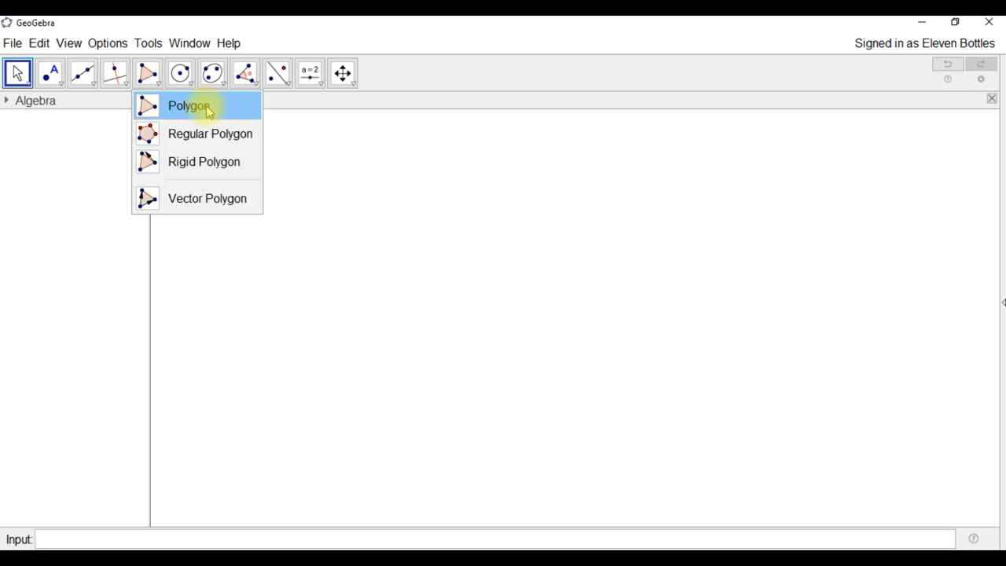
click(189, 105)
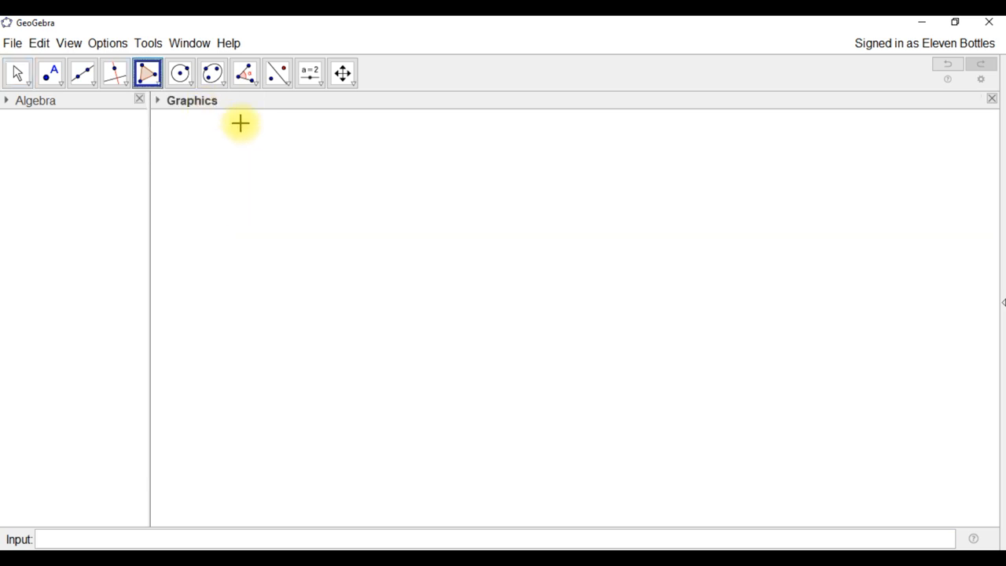
mouse_move(477, 214)
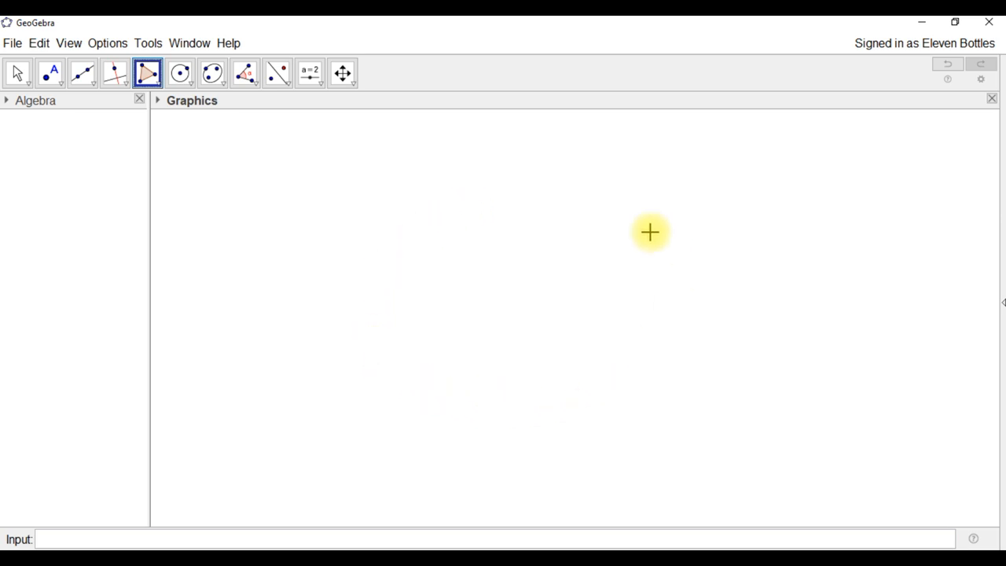
mouse_move(471, 198)
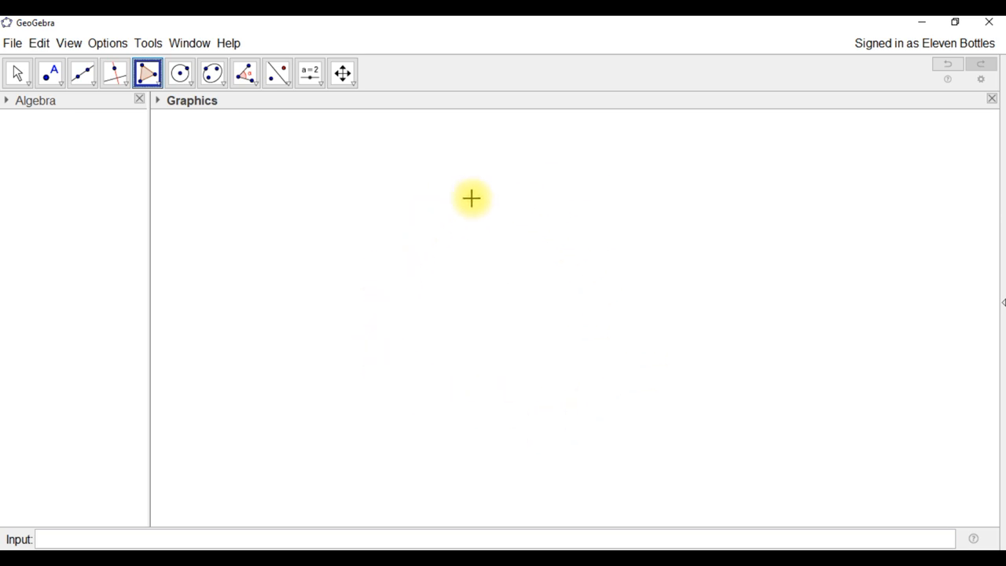
mouse_move(500, 204)
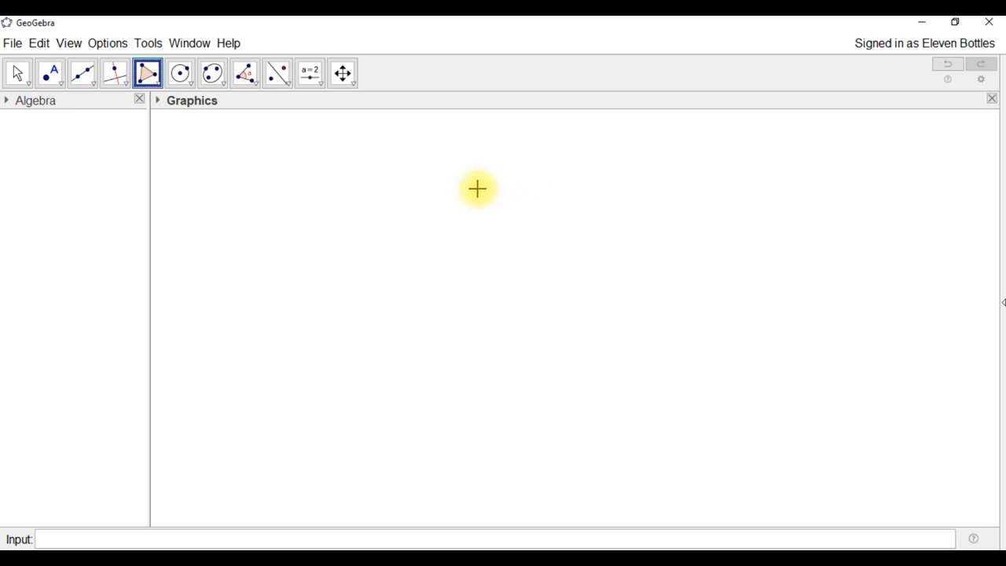
Place vertices A, B, C, D, E and close the pentagon back at A (area 34.56)
click(476, 189)
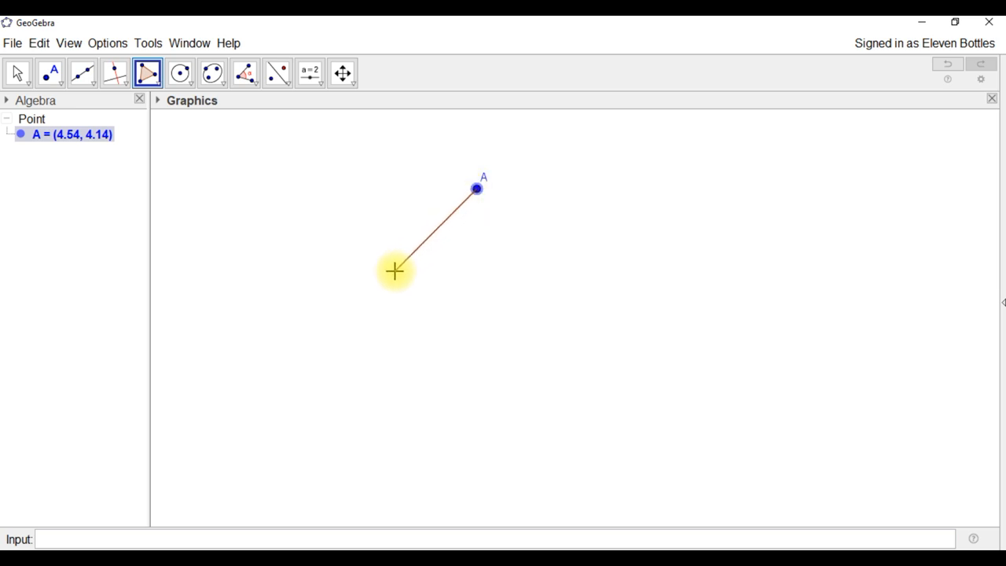
click(411, 399)
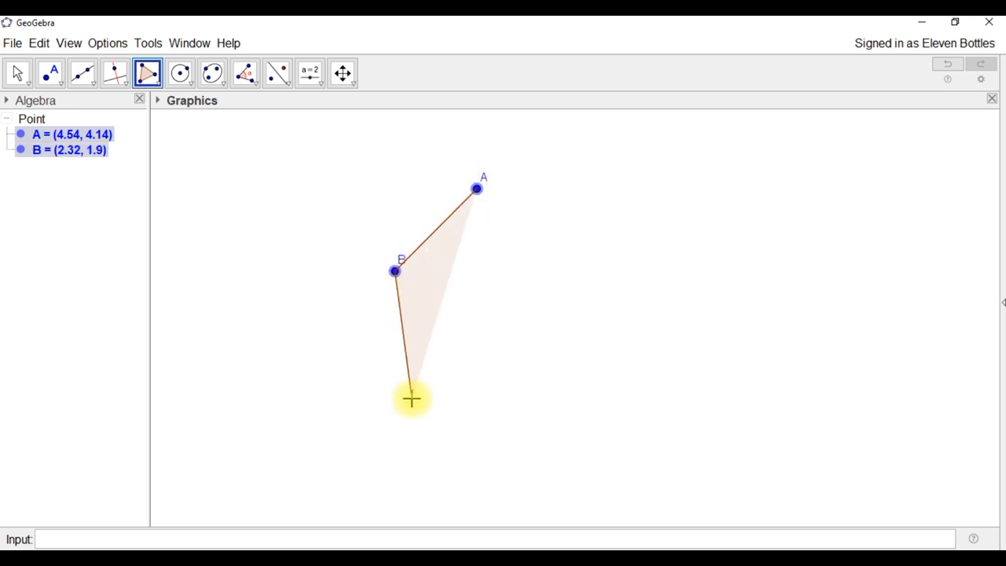
click(610, 409)
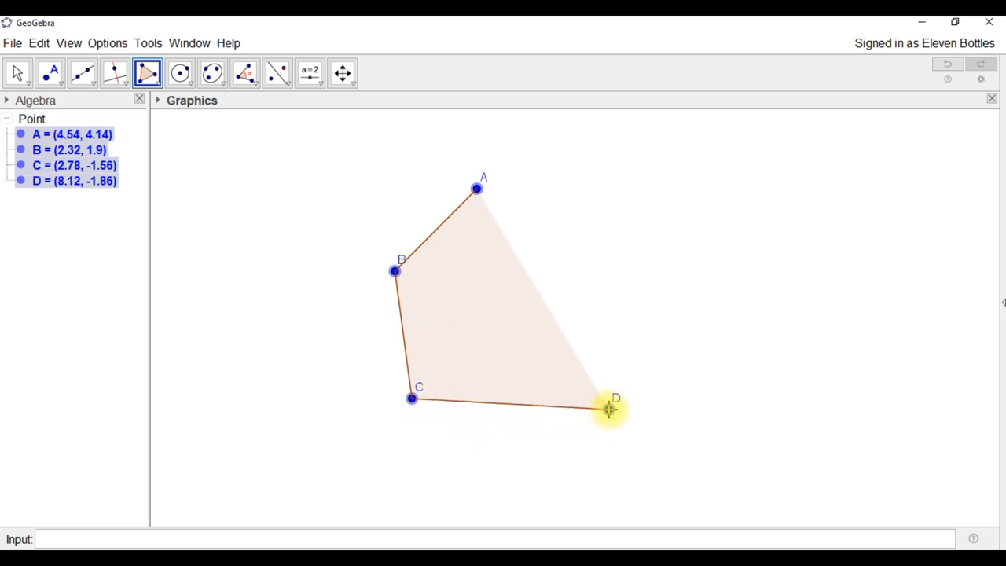
click(704, 265)
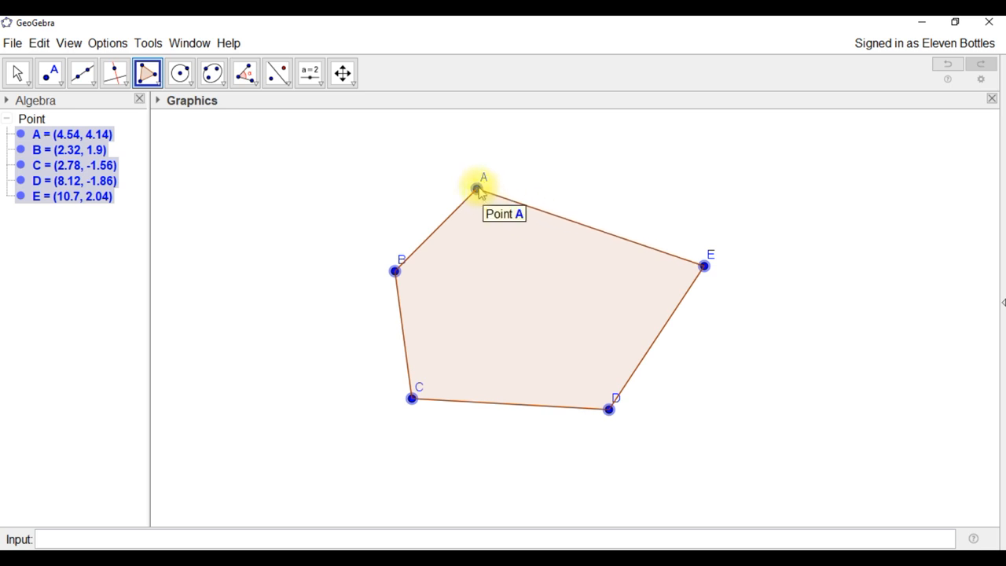
click(478, 187)
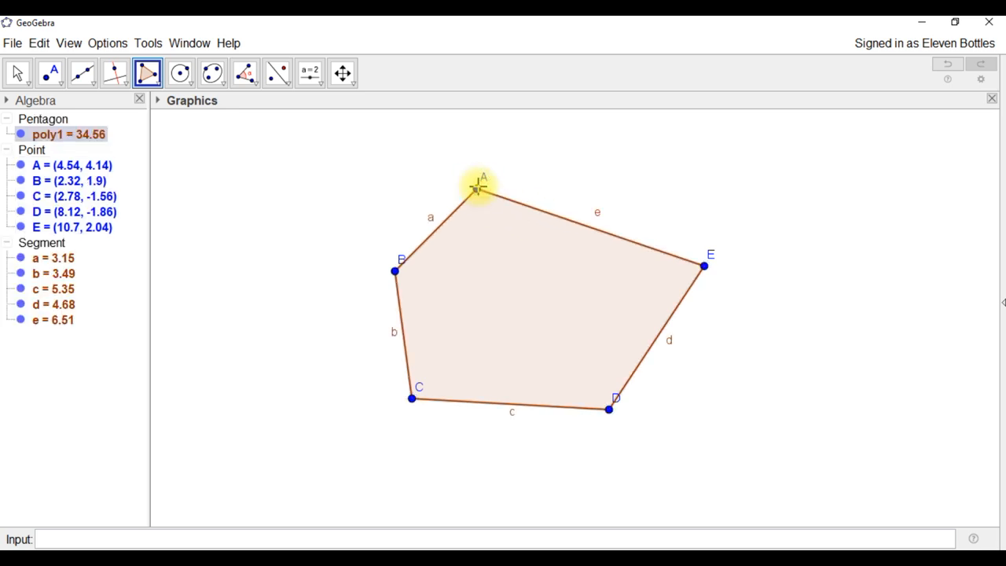
mouse_move(408, 264)
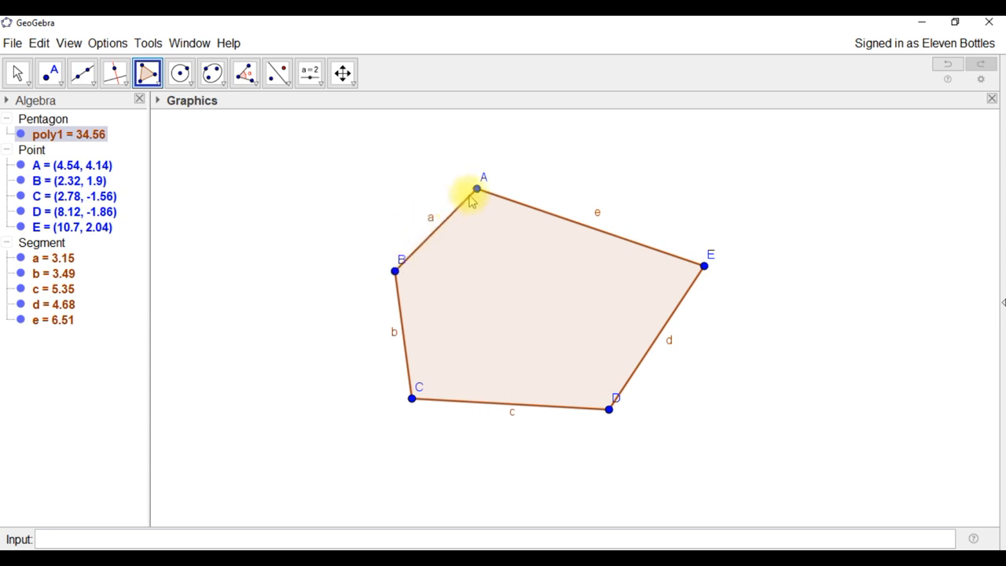
click(476, 188)
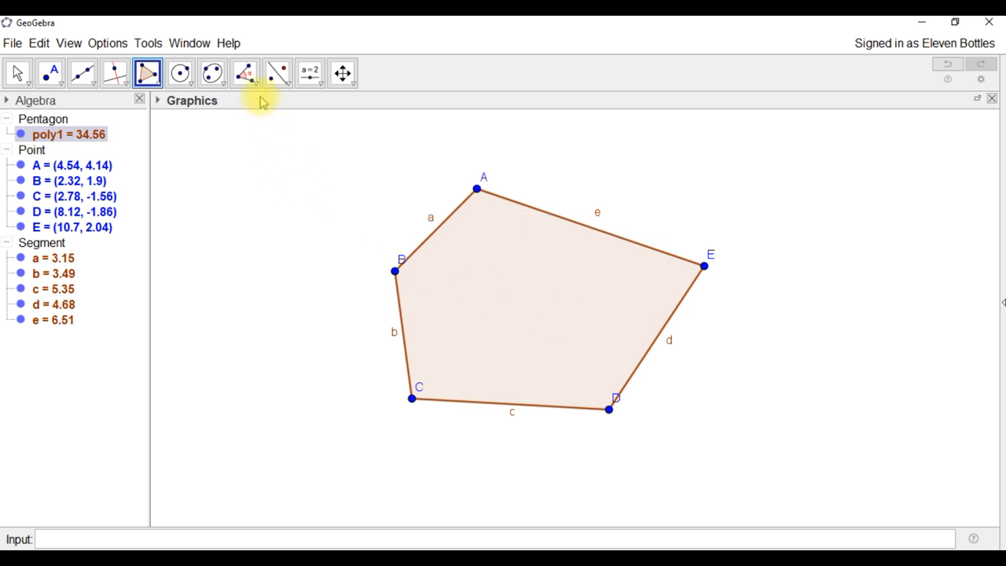
mouse_move(245, 72)
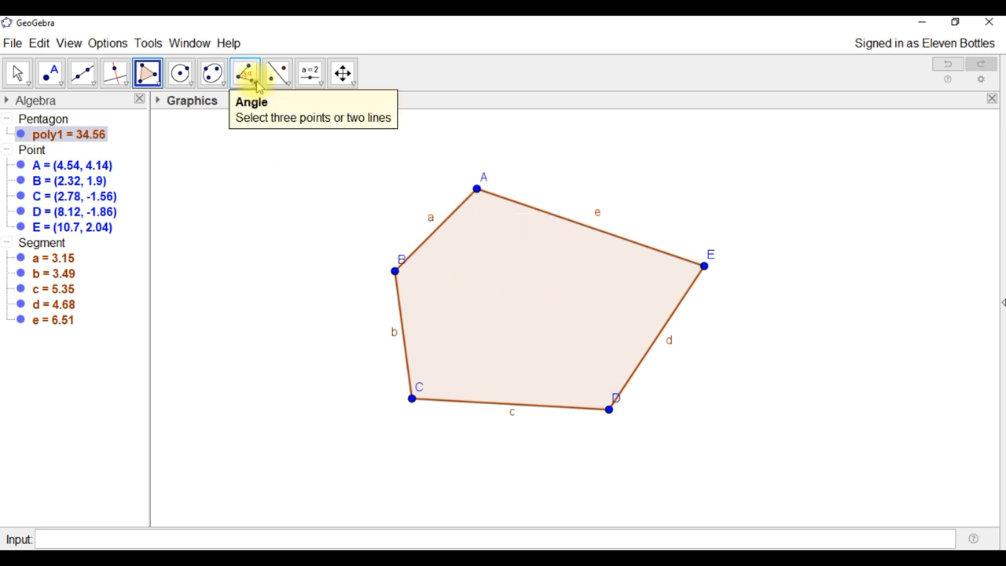
Measure the pentagon's interior angles: 115.92°, 127.68°, 100.79°, 120.27° and 75.34°
click(245, 72)
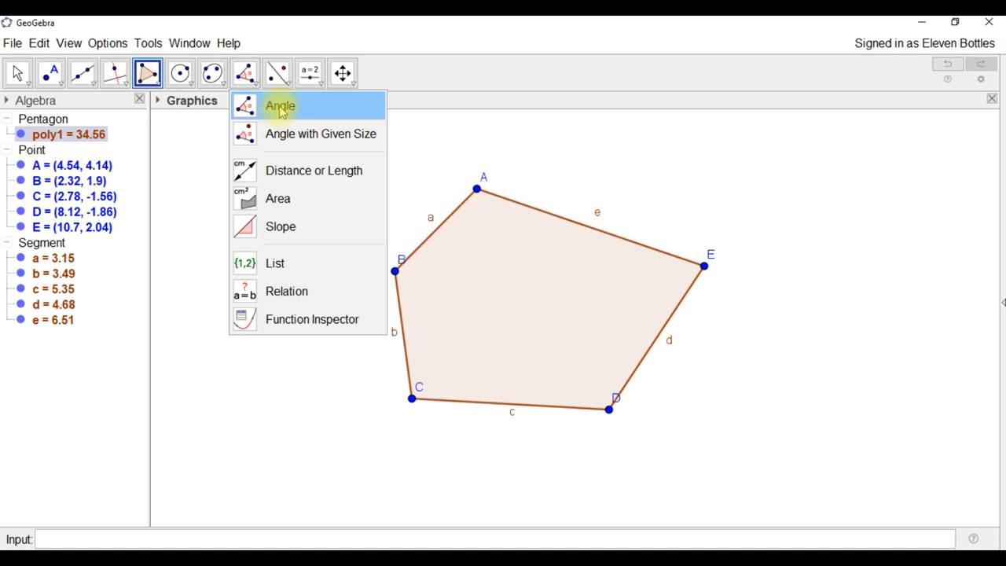
click(280, 105)
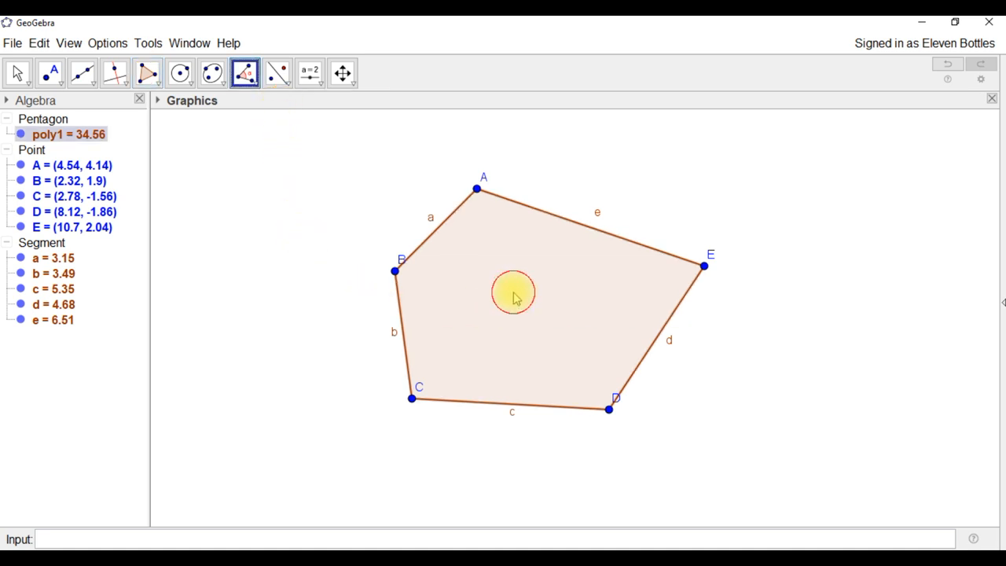
click(512, 294)
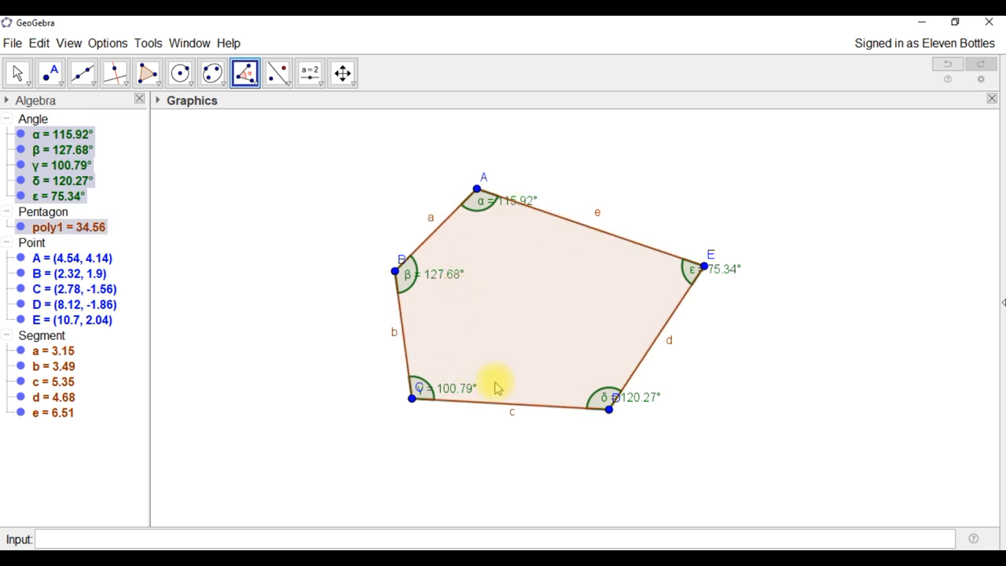
mouse_move(501, 226)
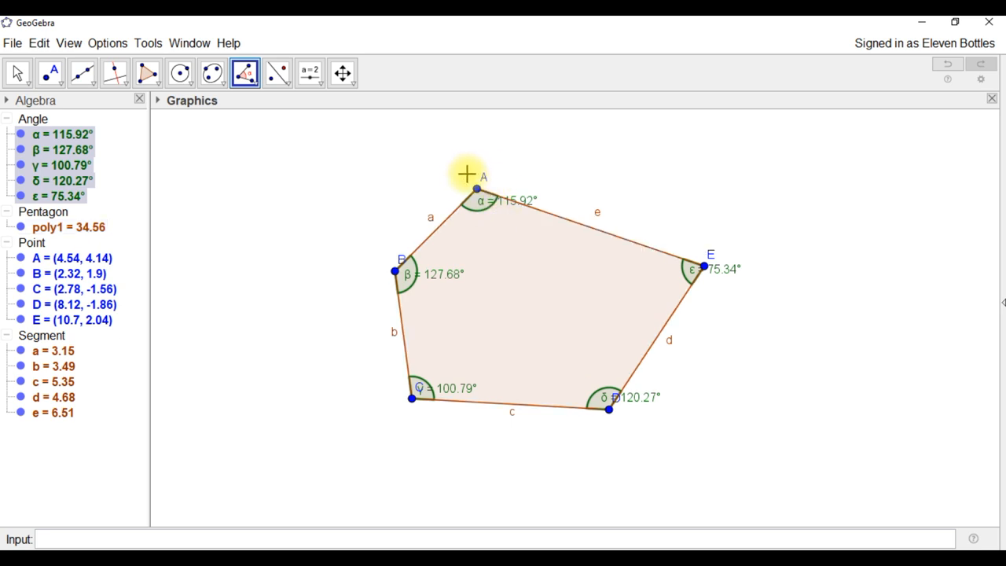
mouse_move(490, 187)
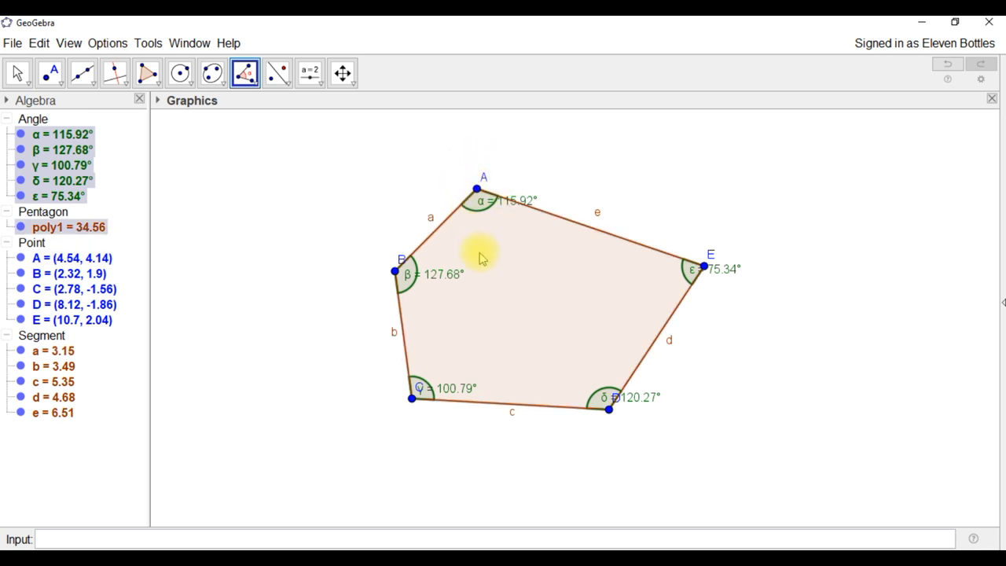
mouse_move(330, 243)
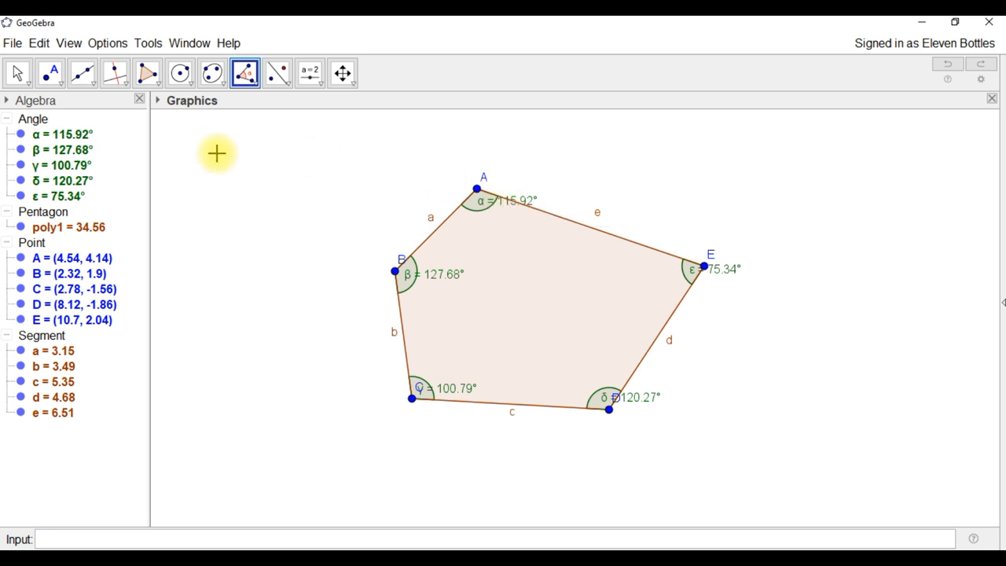
Switch to the Move tool to reposition the angle labels inside the pentagon
click(17, 72)
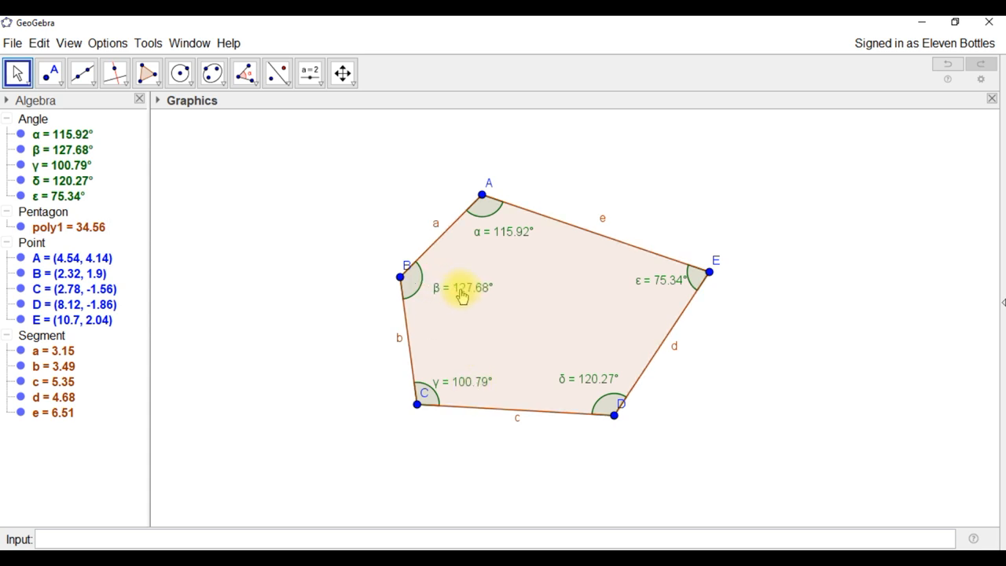
mouse_move(506, 233)
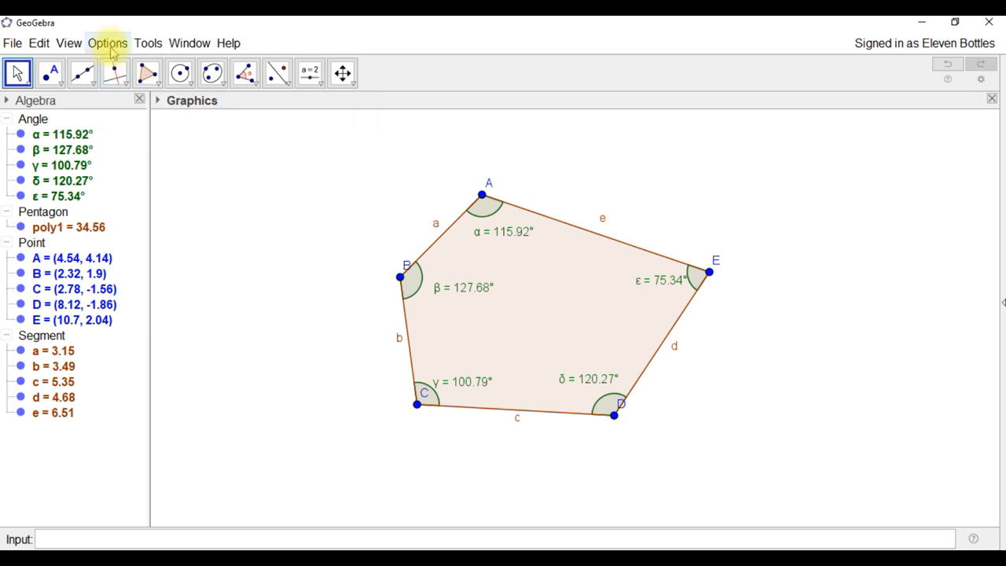
Set rounding to 0 decimal places so the angles read 116°, 128°, 101°, 120° and 75°
click(107, 42)
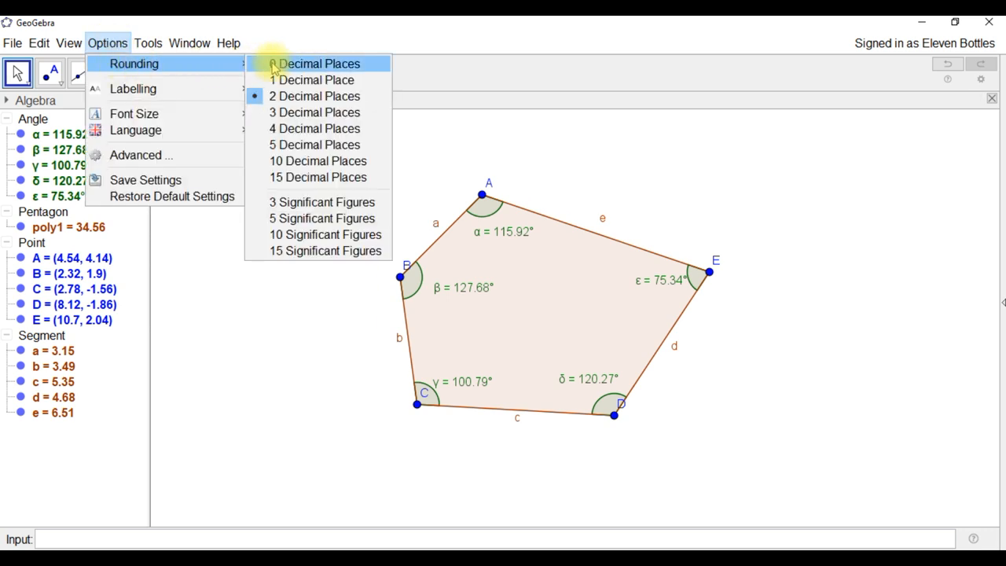
click(314, 63)
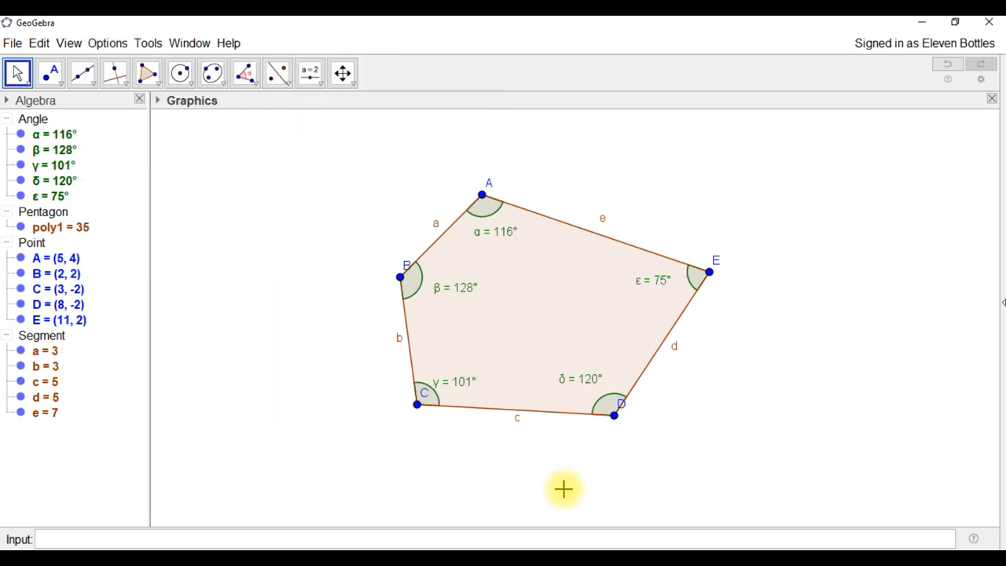
mouse_move(738, 415)
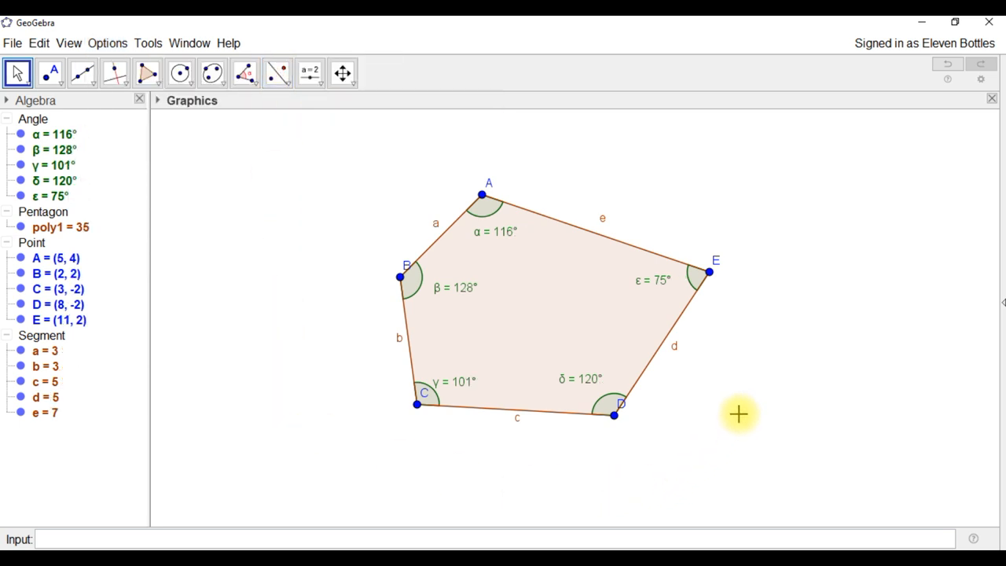